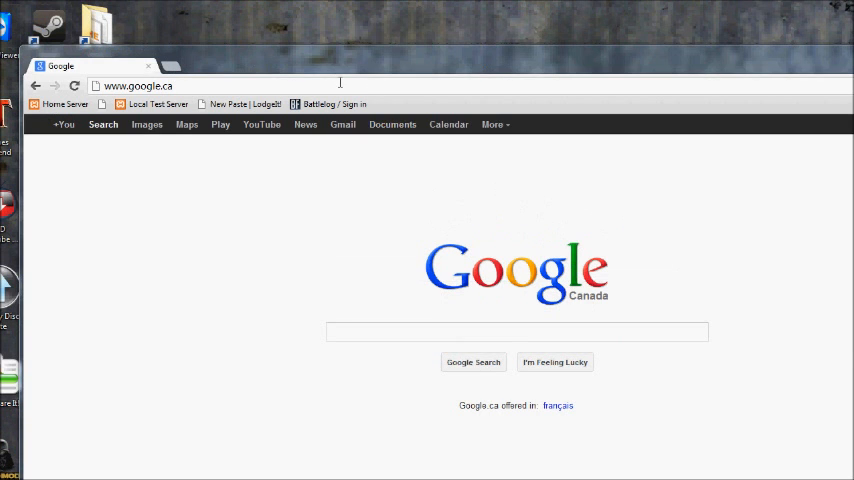
Search Google for 'xampp'
left_click(138, 86)
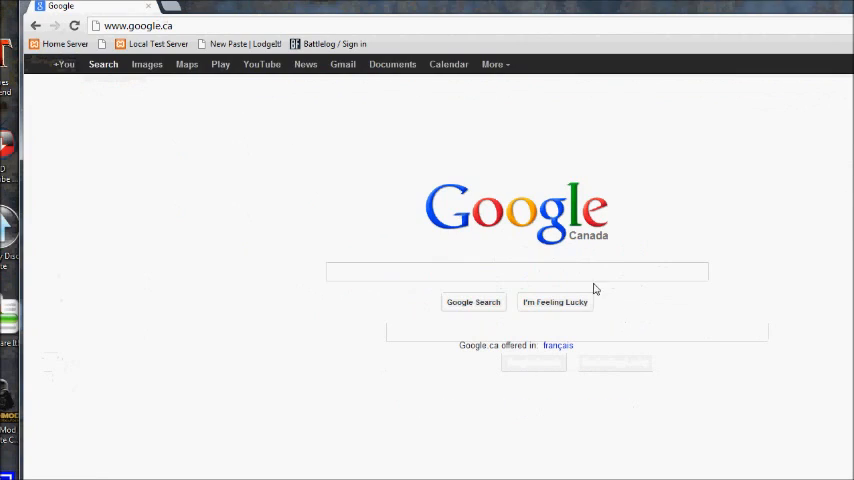
type("xan")
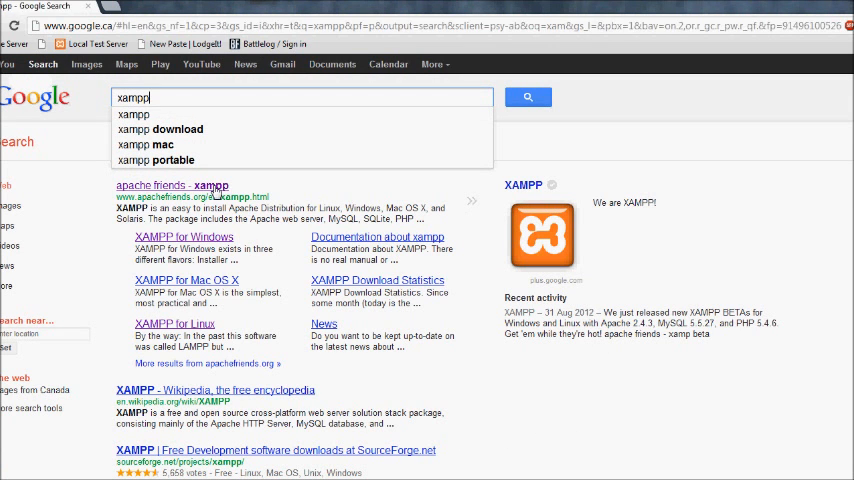
Open the Apache Friends XAMPP for Windows page and scroll to the 1.8.0 download table
left_click(171, 185)
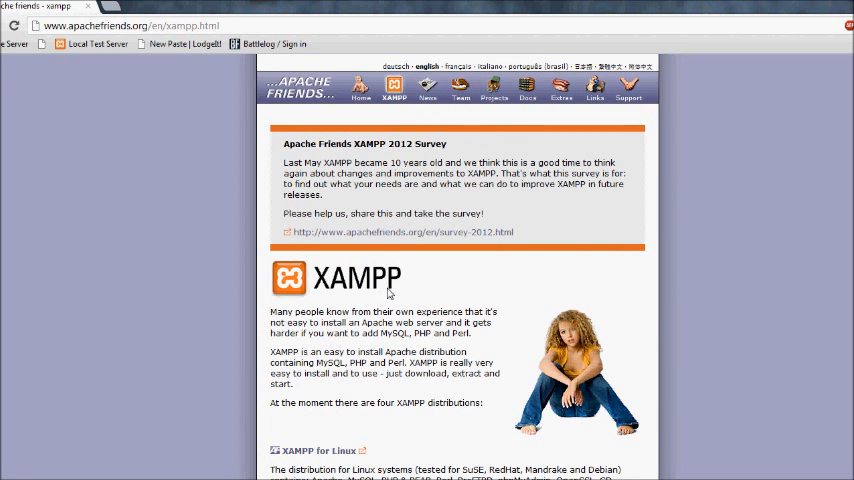
mouse_move(352, 276)
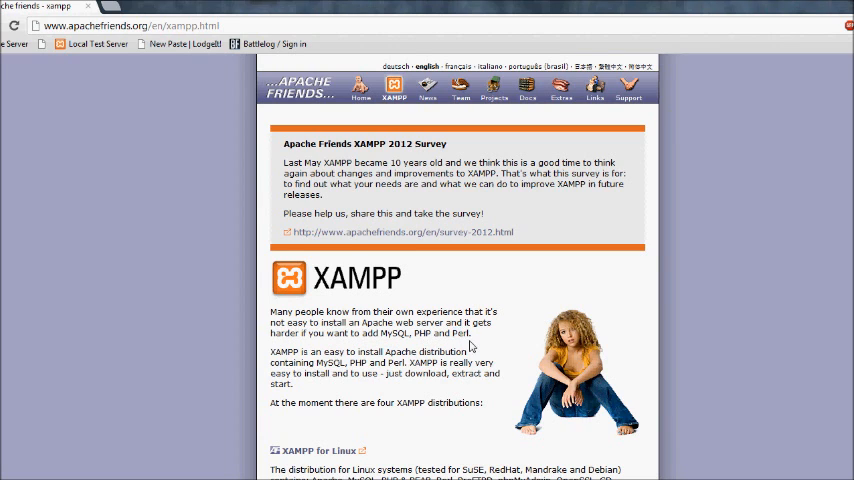
scroll("down", 3)
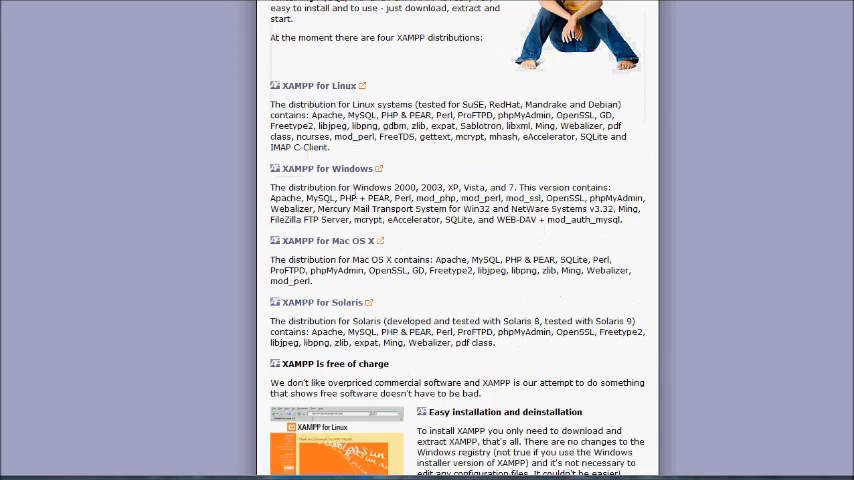
scroll("up", 3)
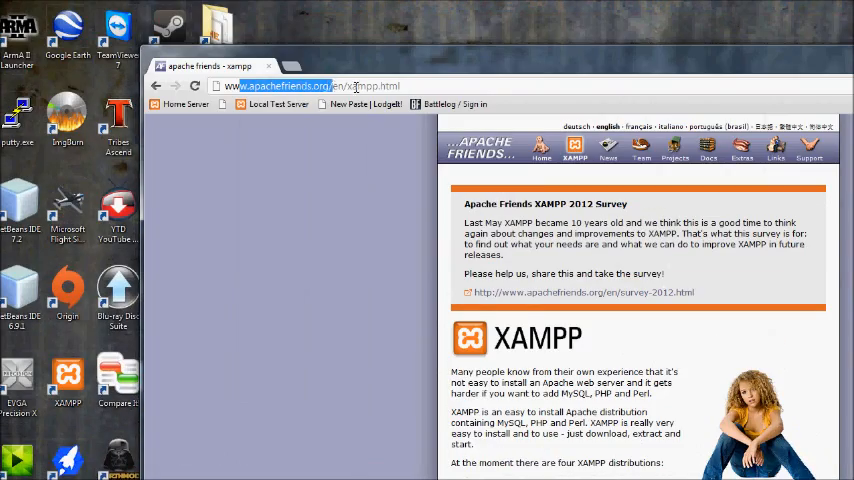
scroll("down", 3)
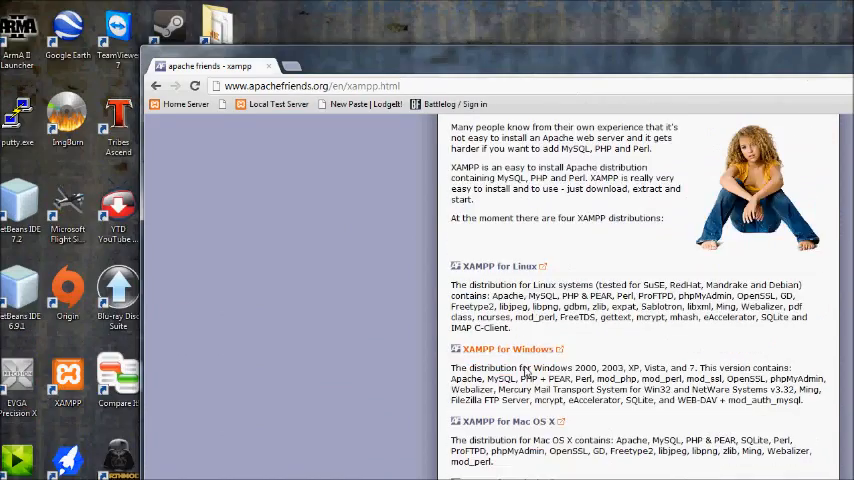
left_click(511, 349)
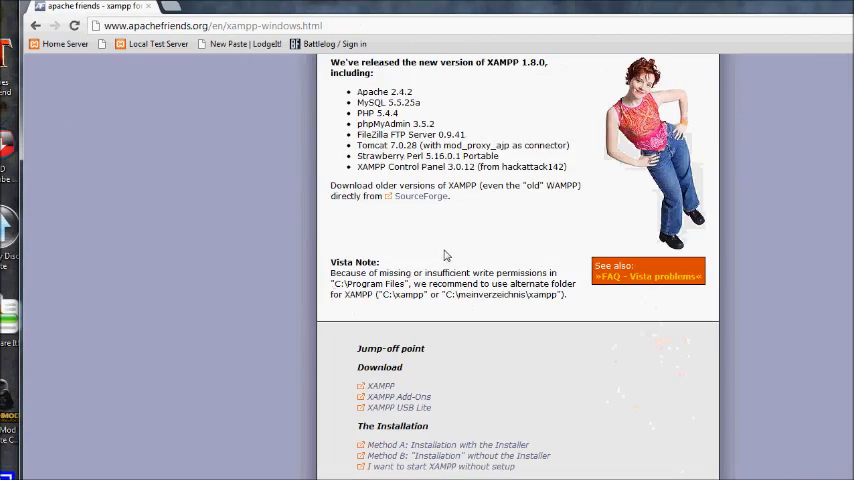
scroll("down", 3)
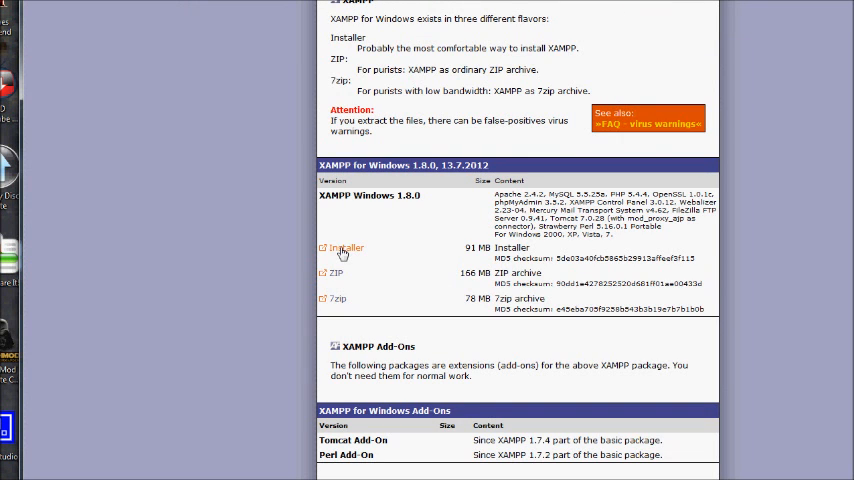
Start the XAMPP 1.8.0 Windows installer download from SourceForge
left_click(347, 247)
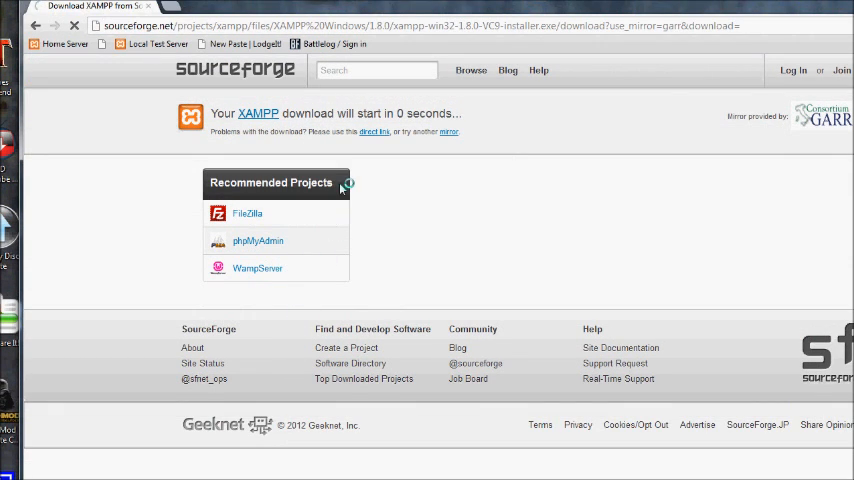
mouse_move(332, 231)
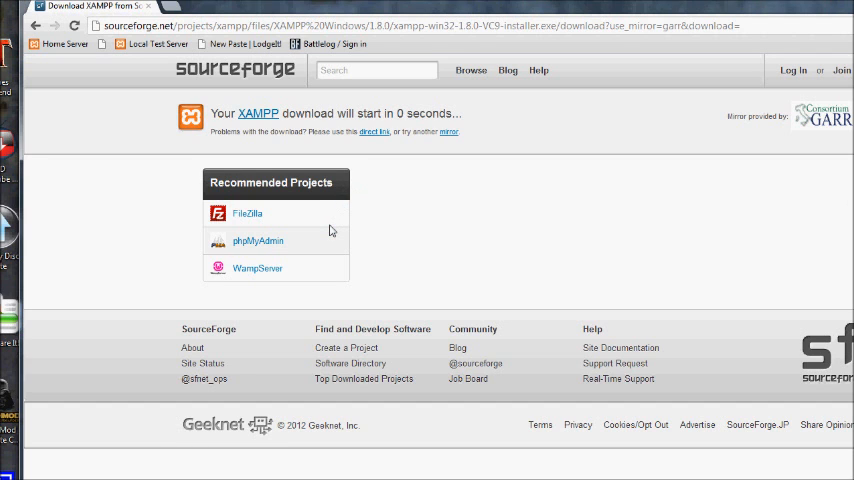
scroll("down", 3)
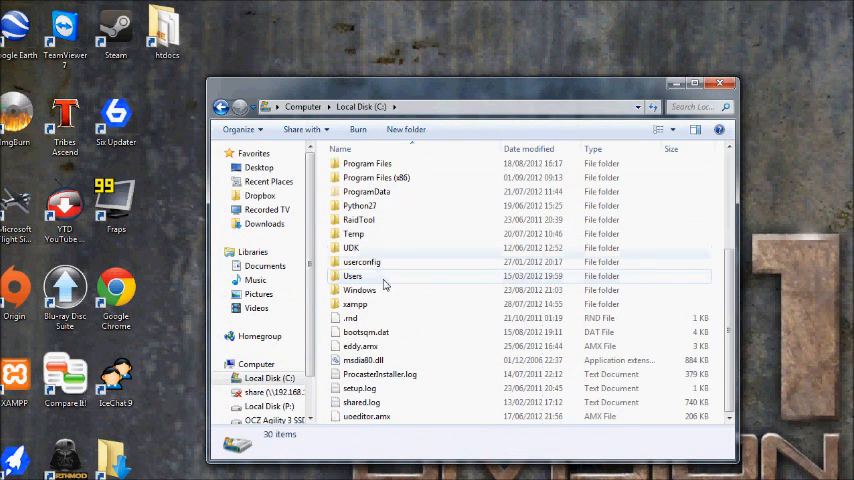
mouse_move(367, 304)
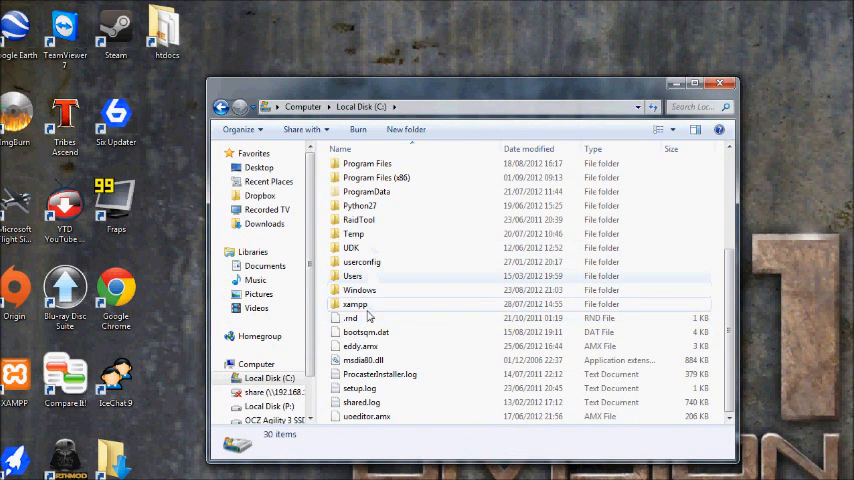
Open C:\xampp\htdocs, listing project folders like AutoDJCP and cakephp
double_click(355, 304)
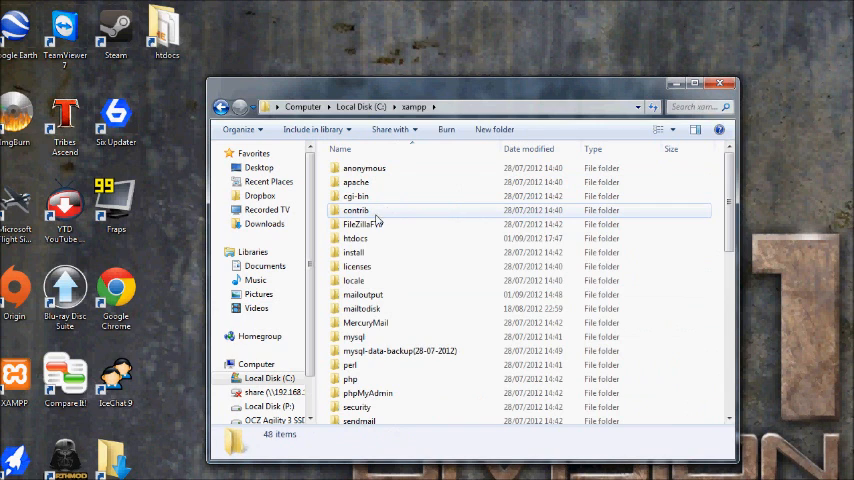
left_click(355, 238)
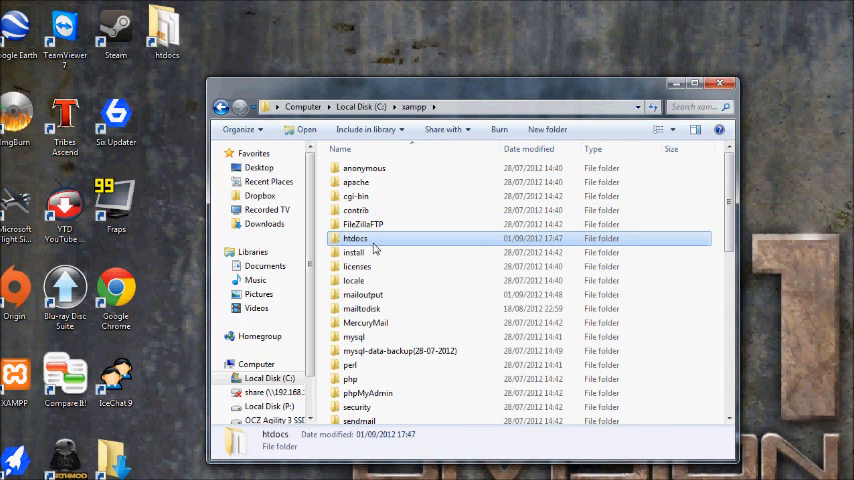
mouse_move(360, 238)
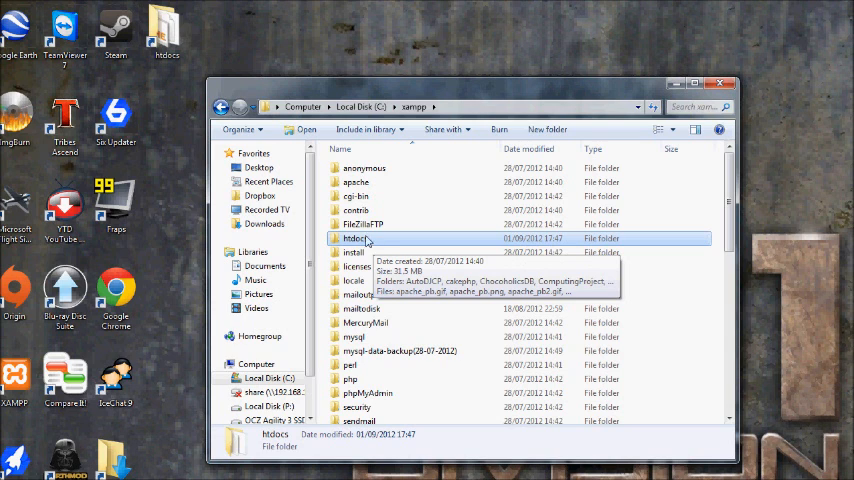
right_click(356, 238)
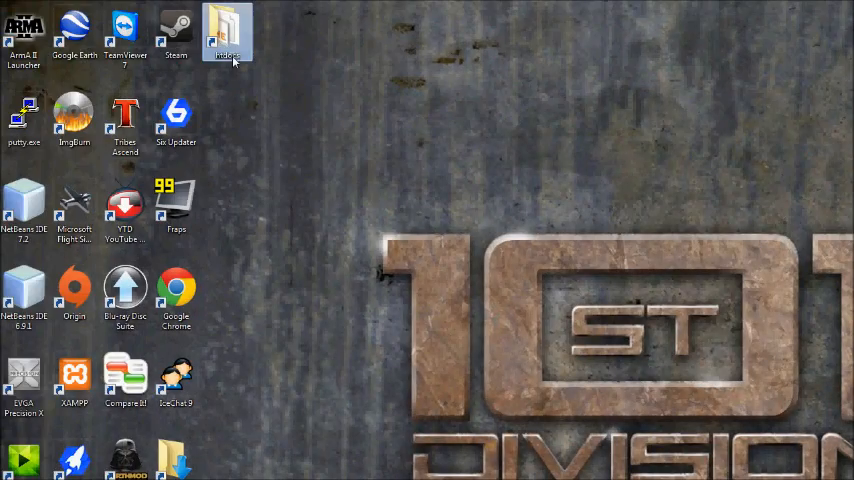
double_click(227, 35)
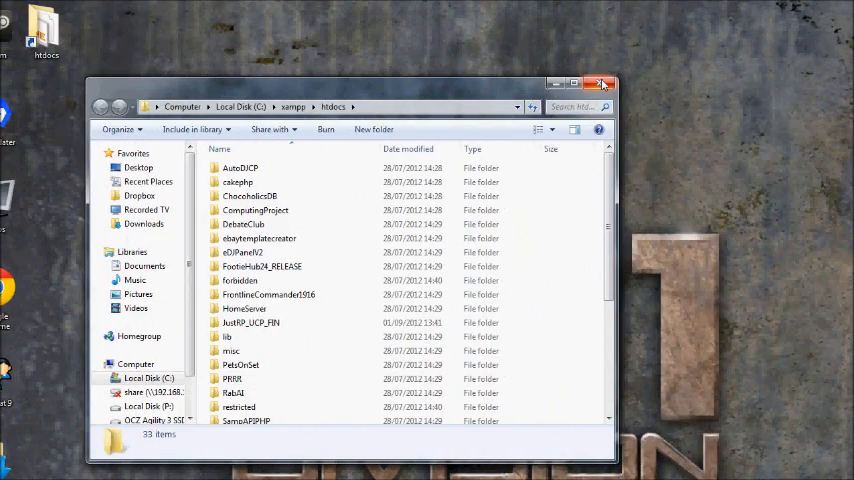
Close htdocs and launch XAMPP Control Panel from a Start menu search
left_click(603, 84)
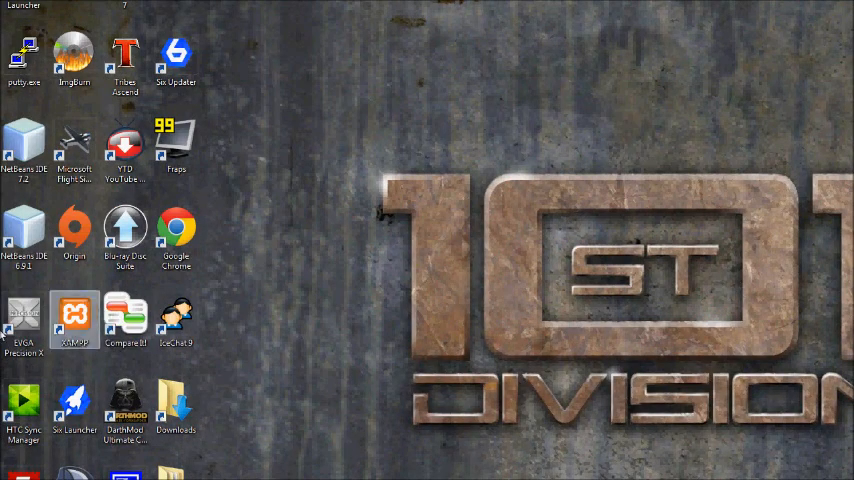
mouse_move(92, 330)
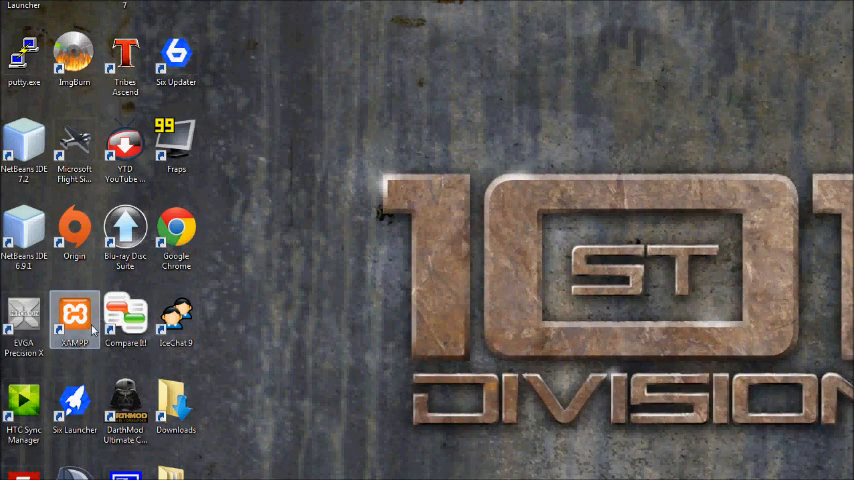
left_click(15, 467)
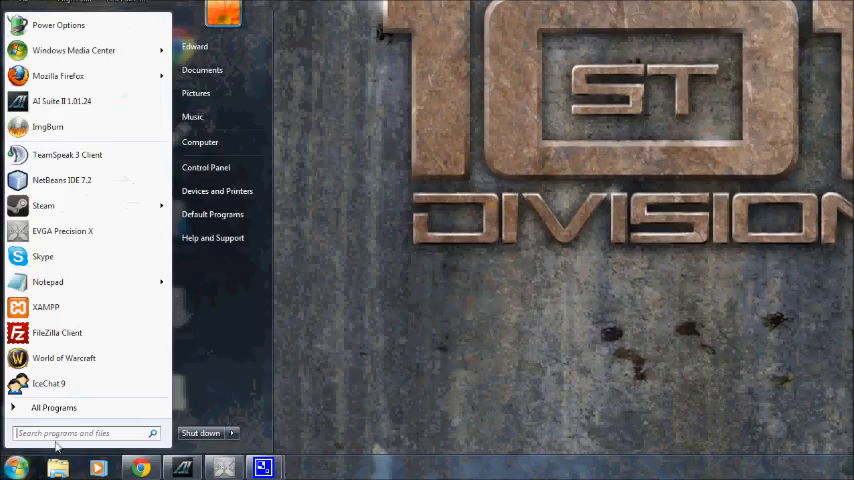
type("xampp")
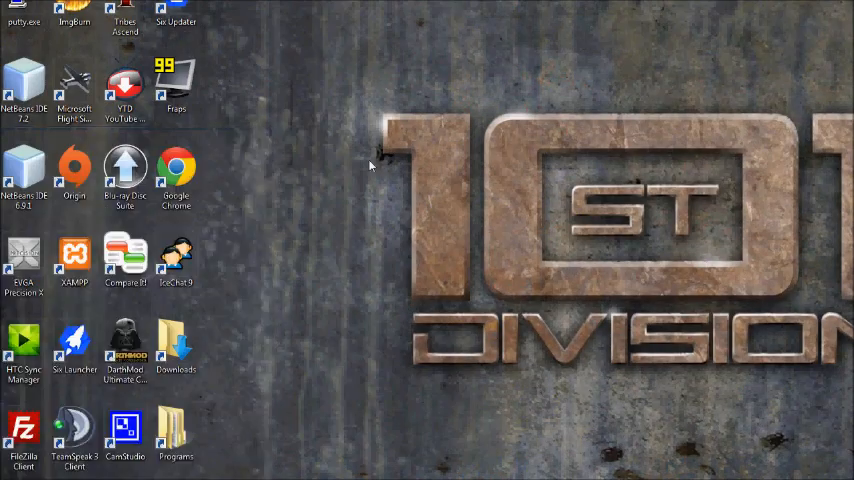
double_click(74, 265)
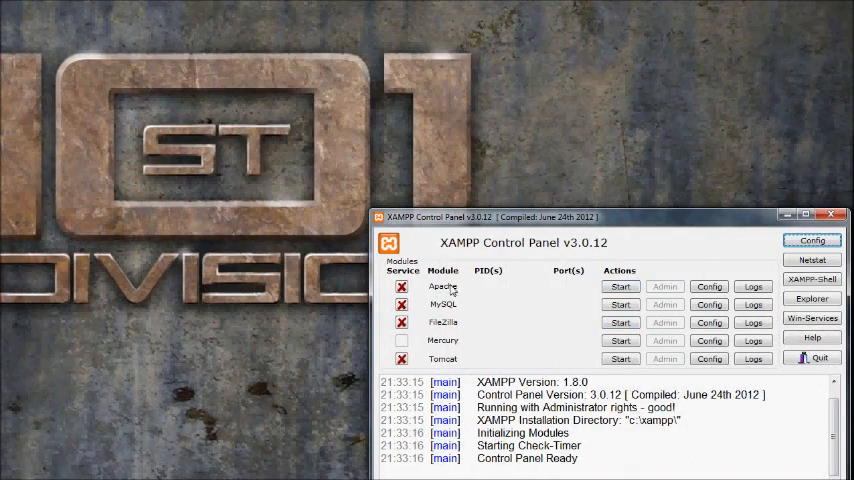
Start the Apache and MySQL servers in XAMPP Control Panel
left_click(620, 287)
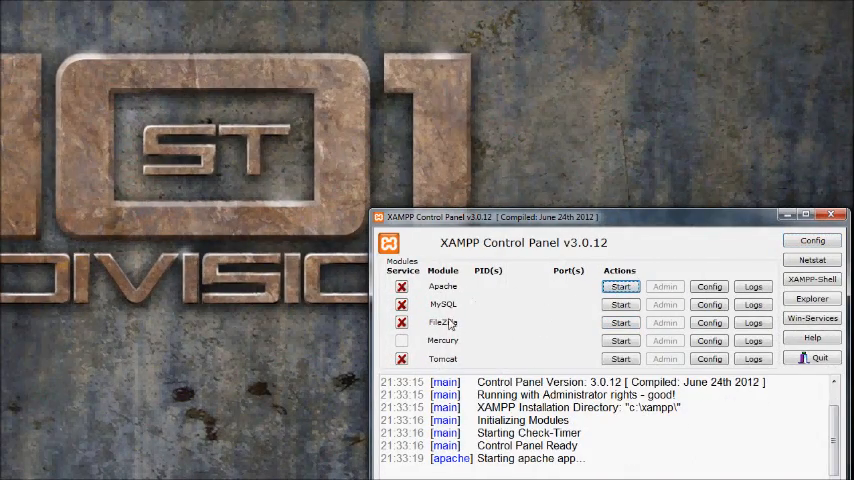
mouse_move(512, 312)
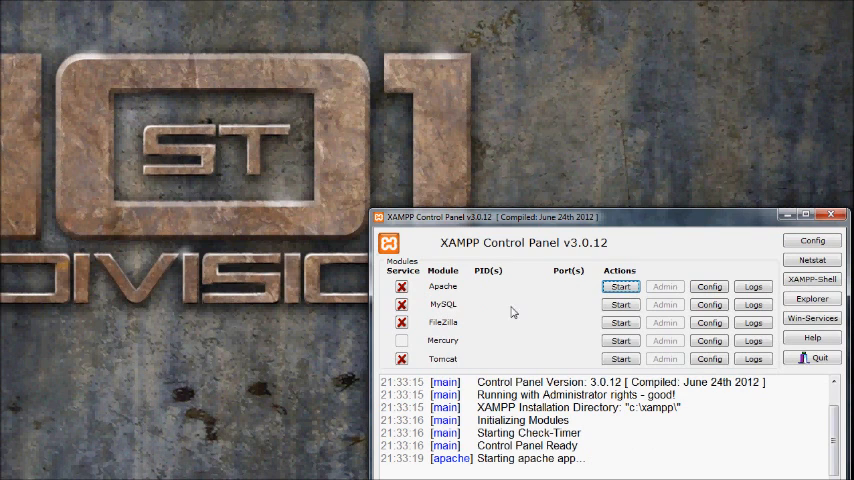
left_click(620, 287)
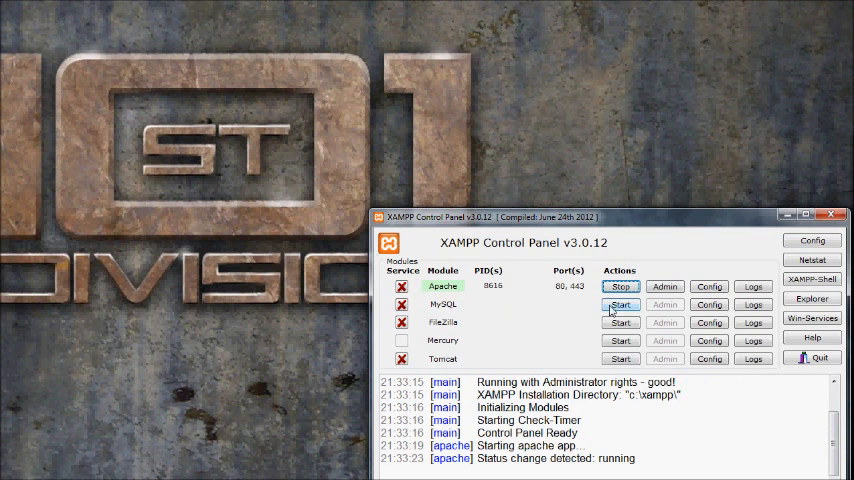
left_click(621, 304)
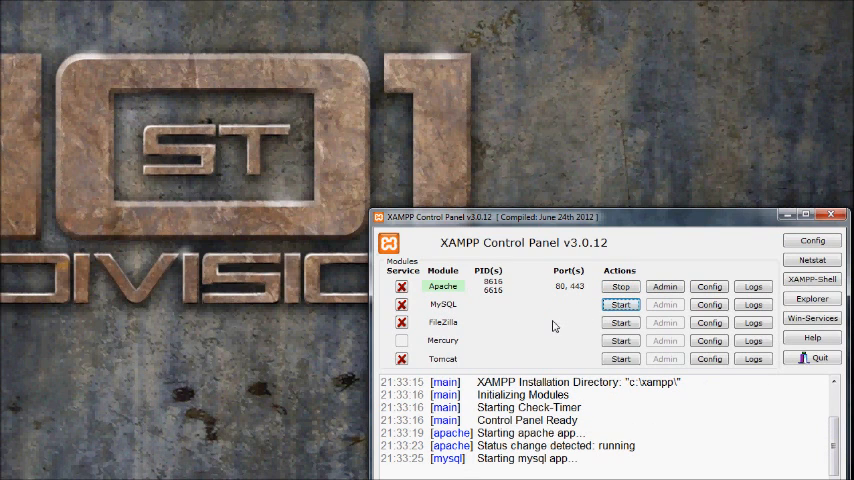
left_click(620, 304)
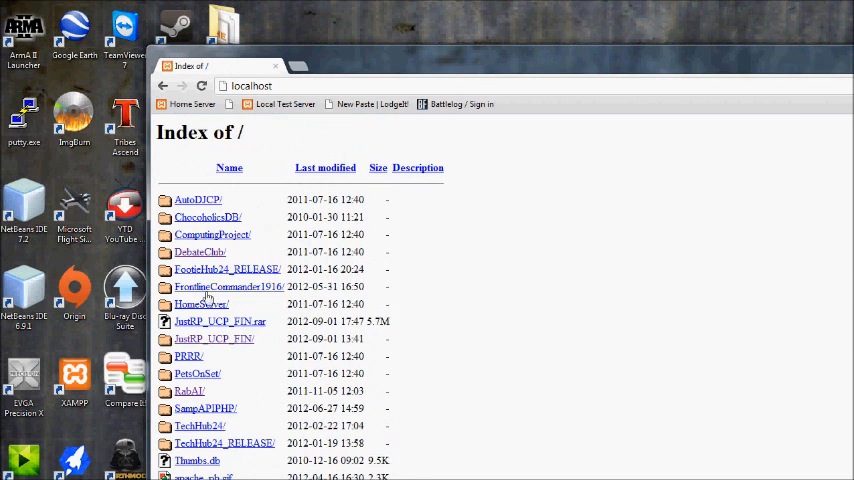
Load the JustRP User Control Panel login page from localhost
scroll("down", 3)
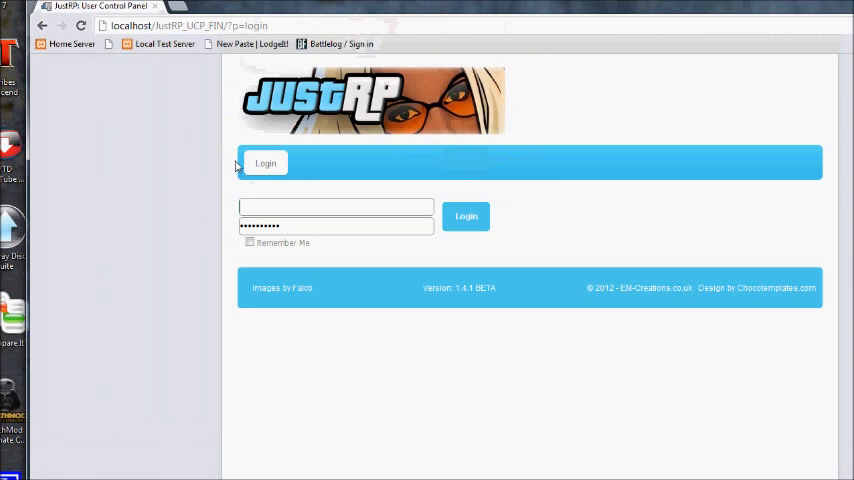
left_click(230, 66)
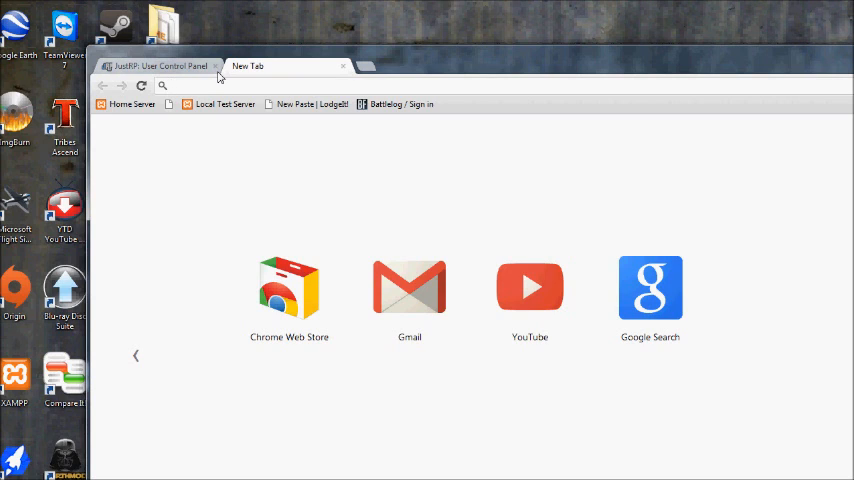
mouse_move(289, 80)
type("netbeans.org")
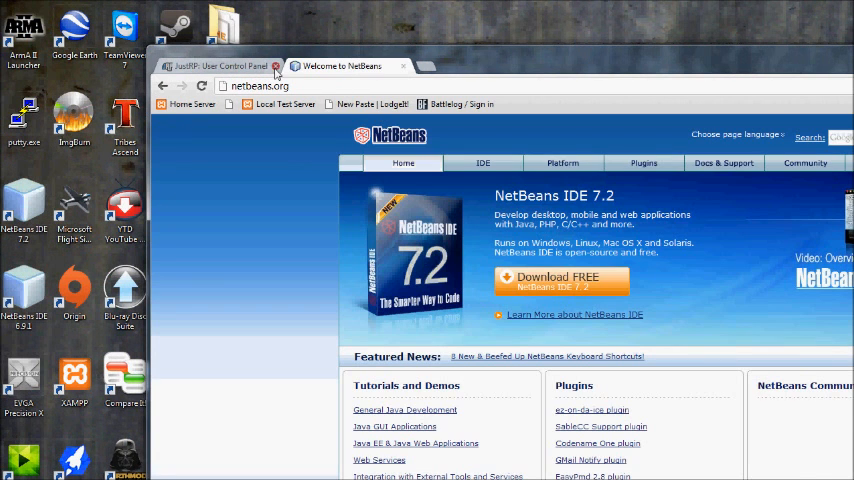
Close the JustRP tab and go to the NetBeans IDE 7.2 downloads page
left_click(276, 66)
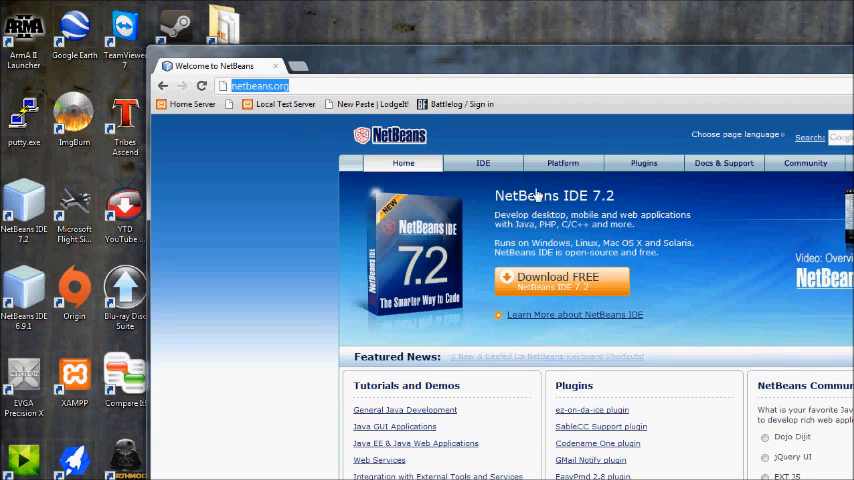
left_click(558, 281)
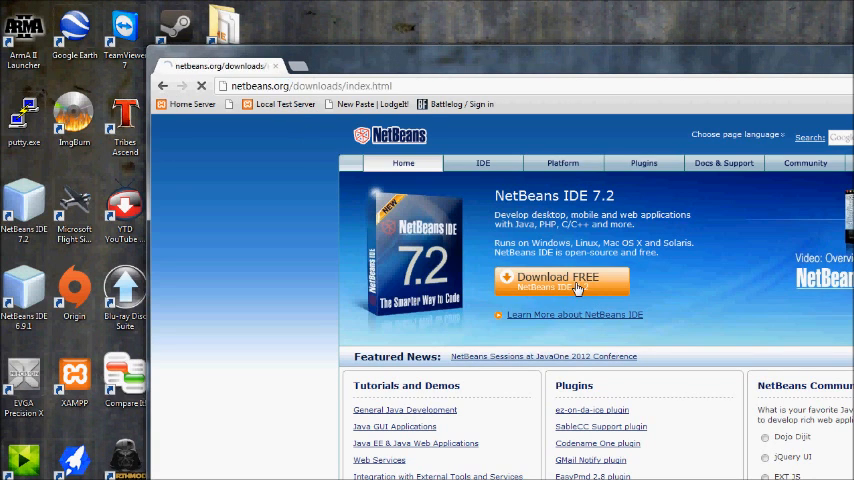
Download the NetBeans IDE 7.2 PHP installer for Windows (49.6 MB)
left_click(561, 281)
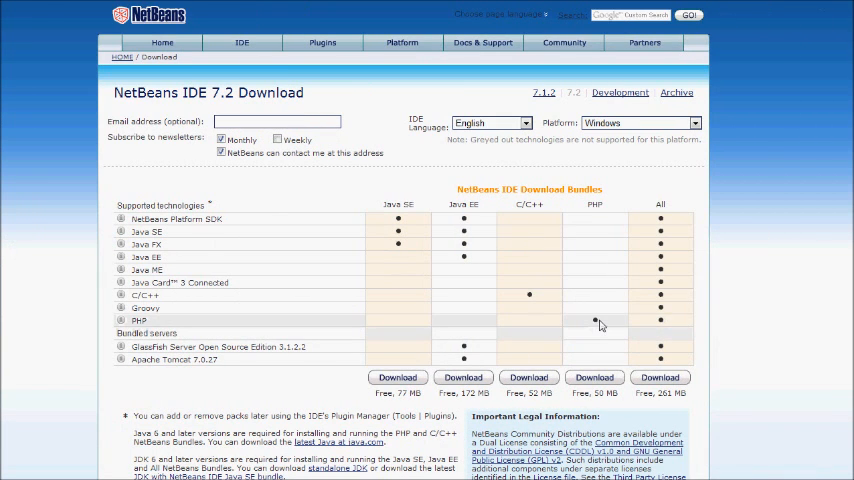
double_click(595, 204)
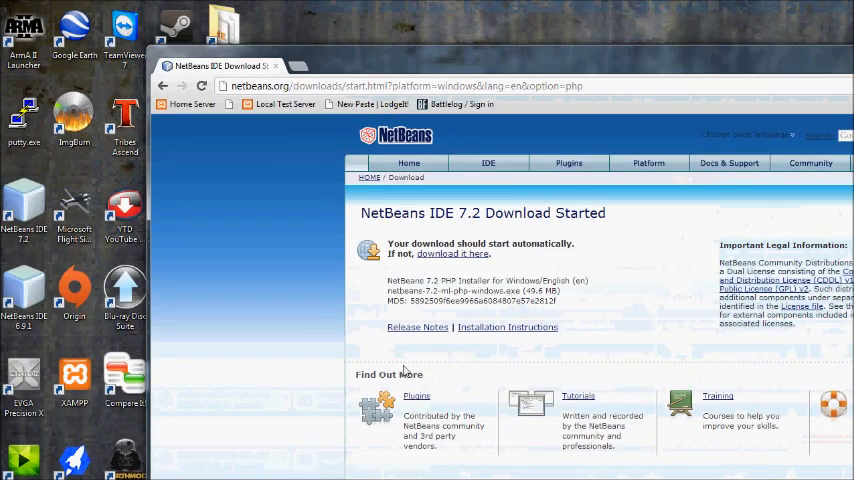
Go back to the NetBeans IDE 7.2 download bundle options via the homepage
scroll("down", 3)
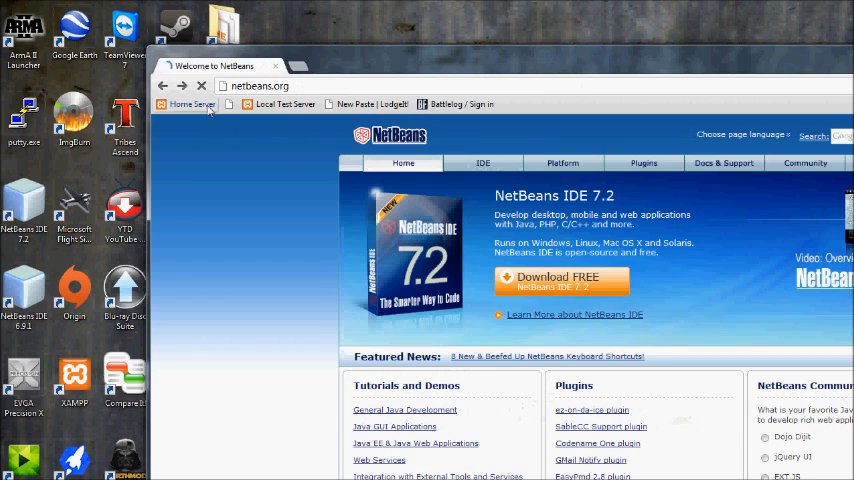
left_click(562, 282)
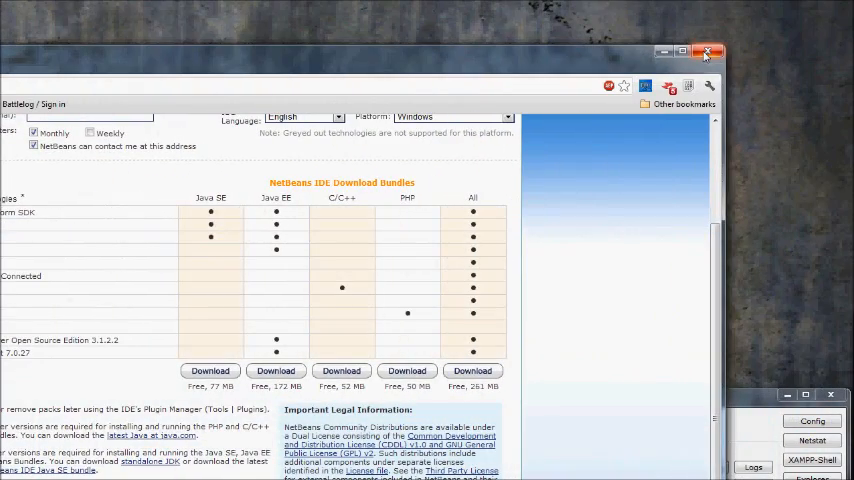
mouse_move(708, 53)
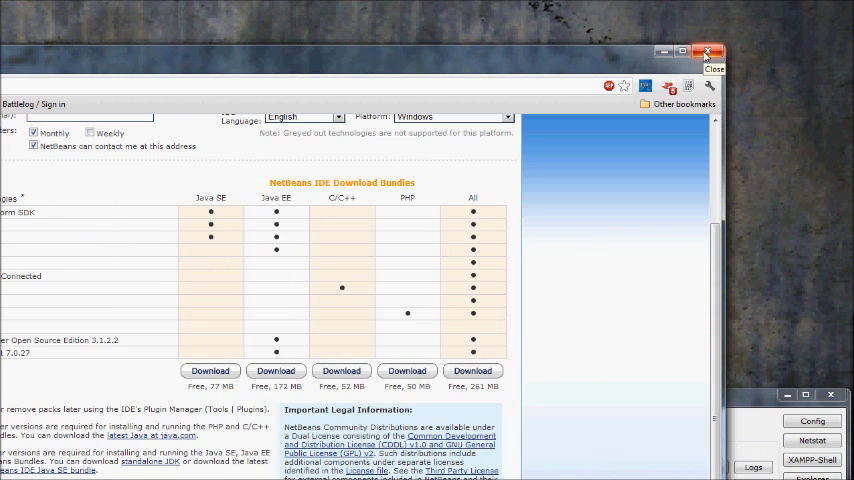